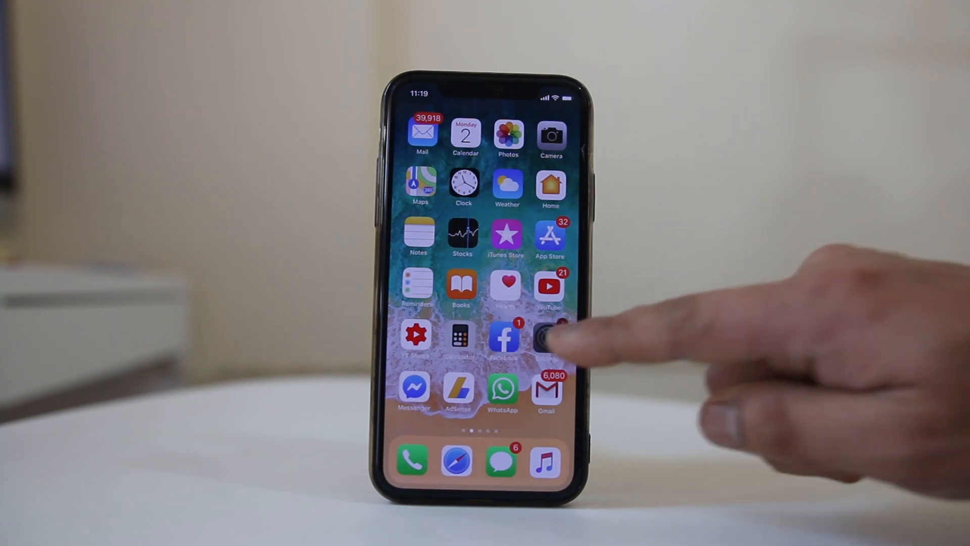
Reach the Reset options under General in the iPhone's Settings
{"action": "left_click", "coordinate": [547, 340]}
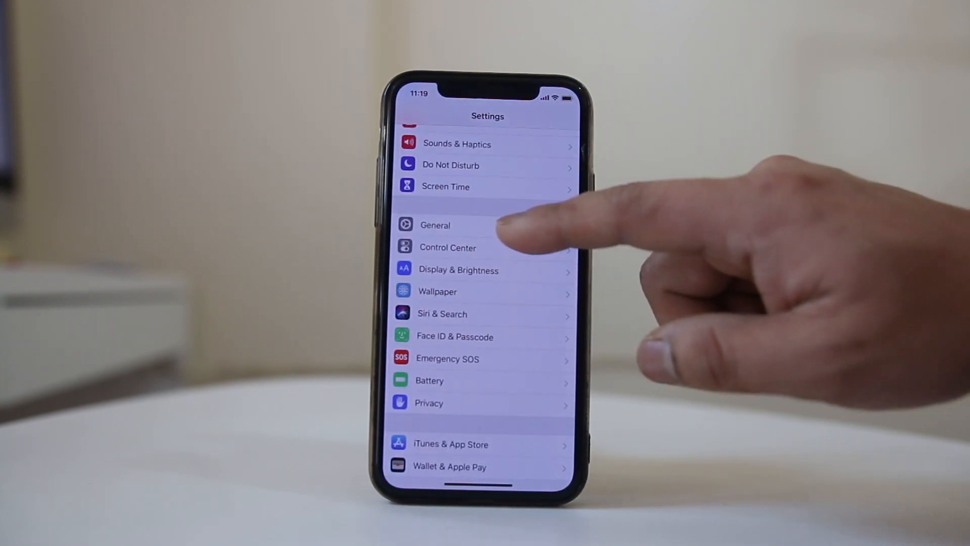
{"action": "left_click", "coordinate": [435, 224]}
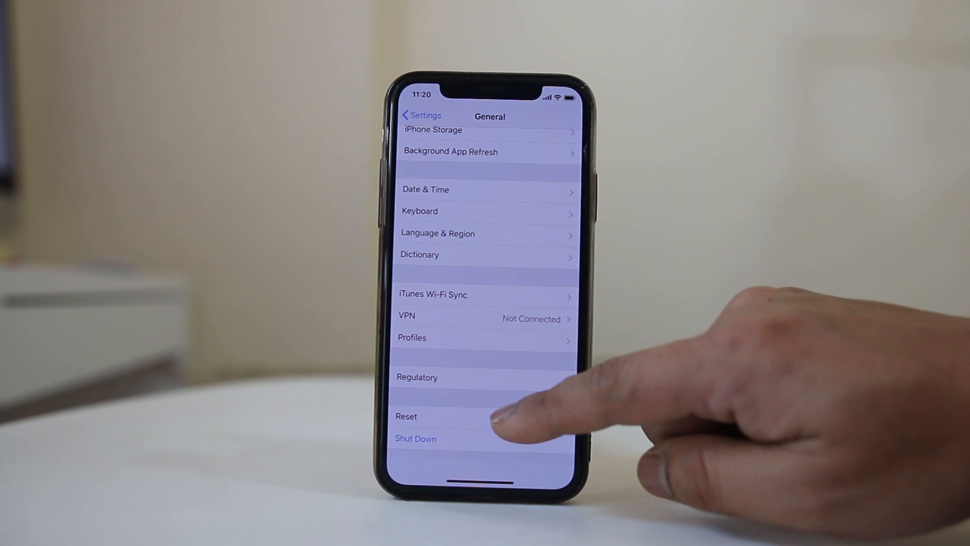
{"action": "left_click", "coordinate": [407, 415]}
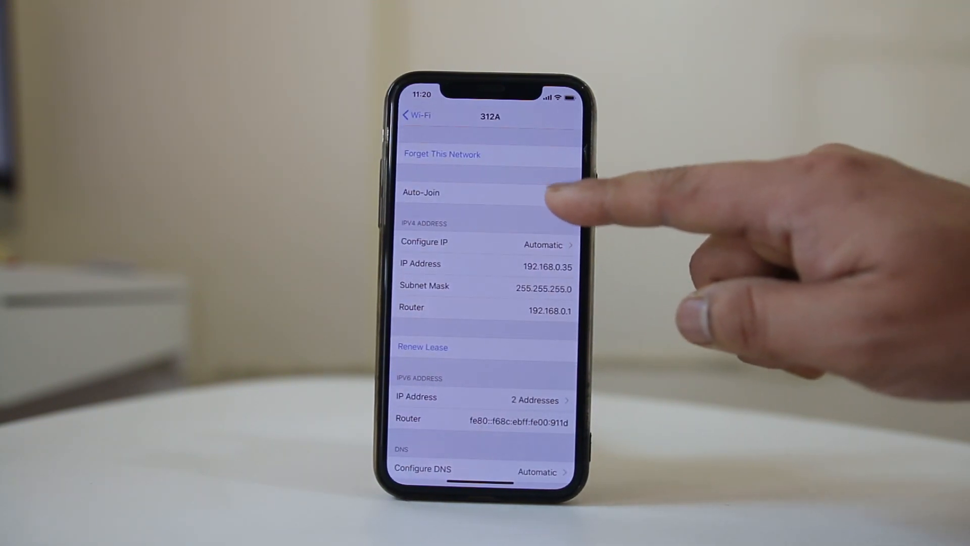
Forget the Wi-Fi network 312A and confirm with Forget
{"action": "left_click", "coordinate": [559, 195]}
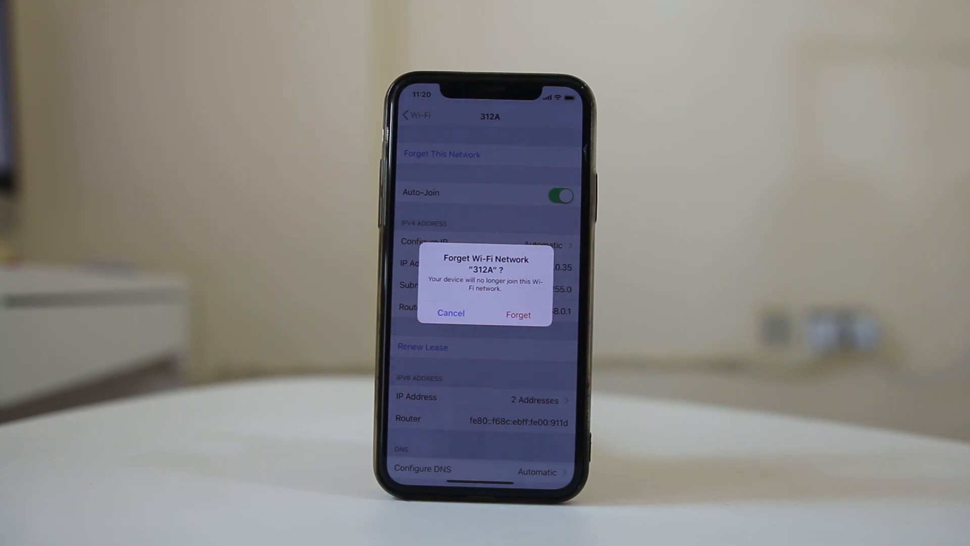
{"action": "left_click", "coordinate": [451, 313]}
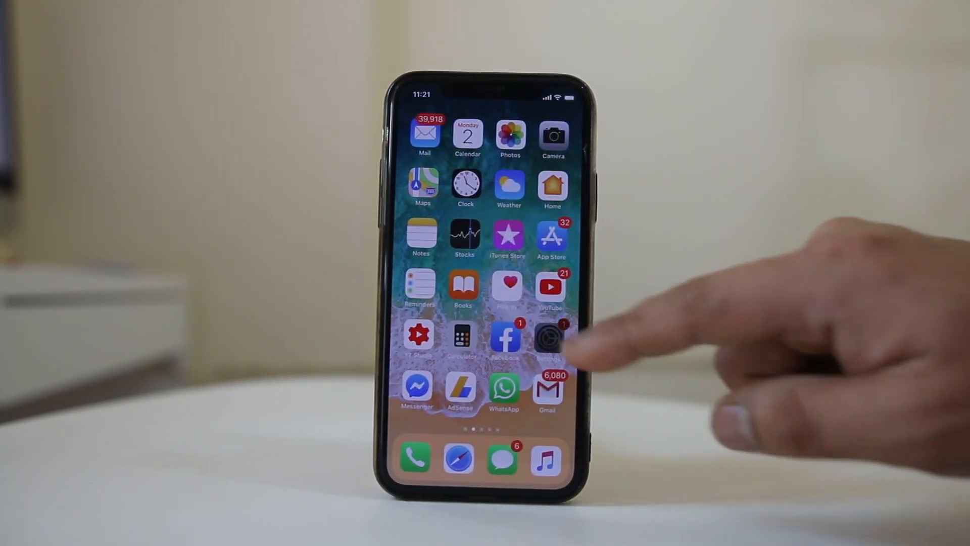
Switch off the Wi-Fi Networking toggle in Location Services' System Services
{"action": "left_click", "coordinate": [547, 339]}
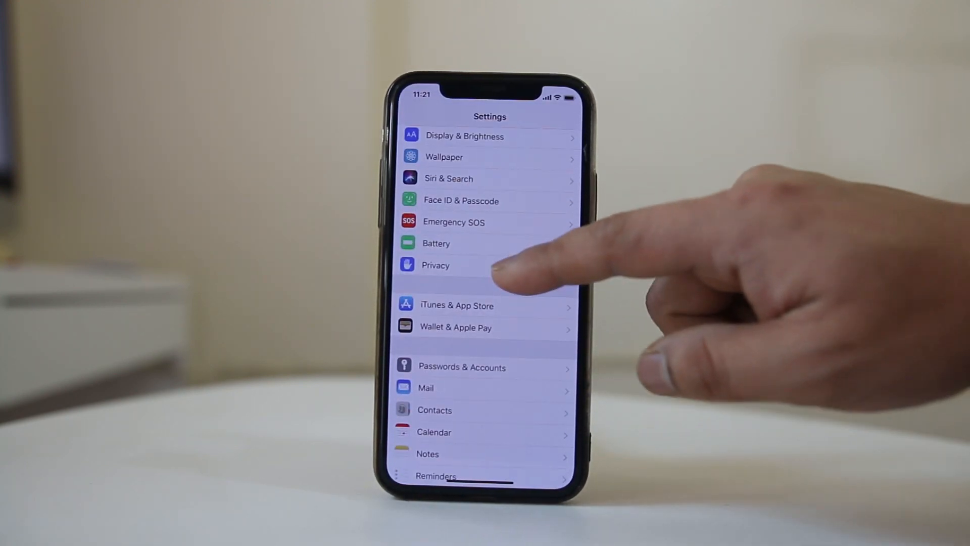
{"action": "left_click", "coordinate": [434, 265]}
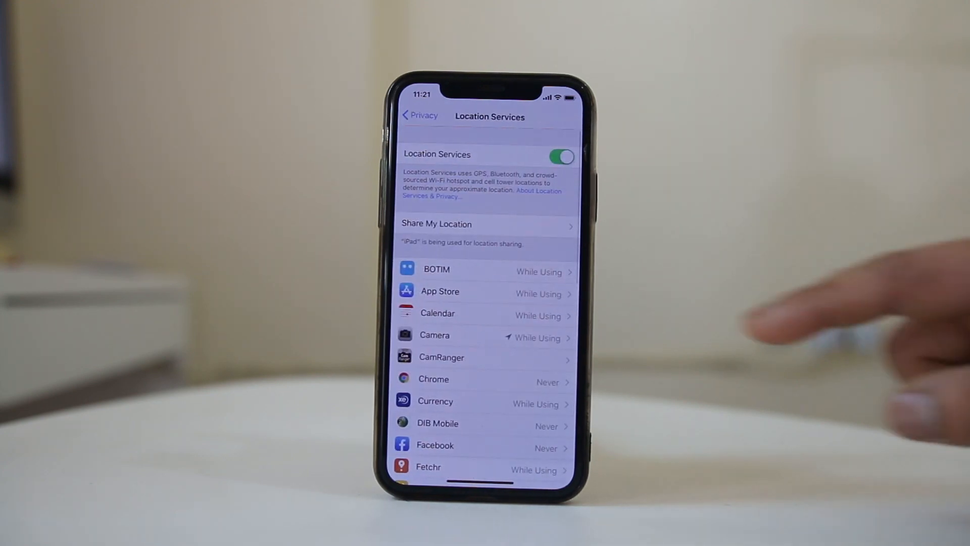
{"action": "scroll", "scroll_direction": "up", "scroll_amount": 3}
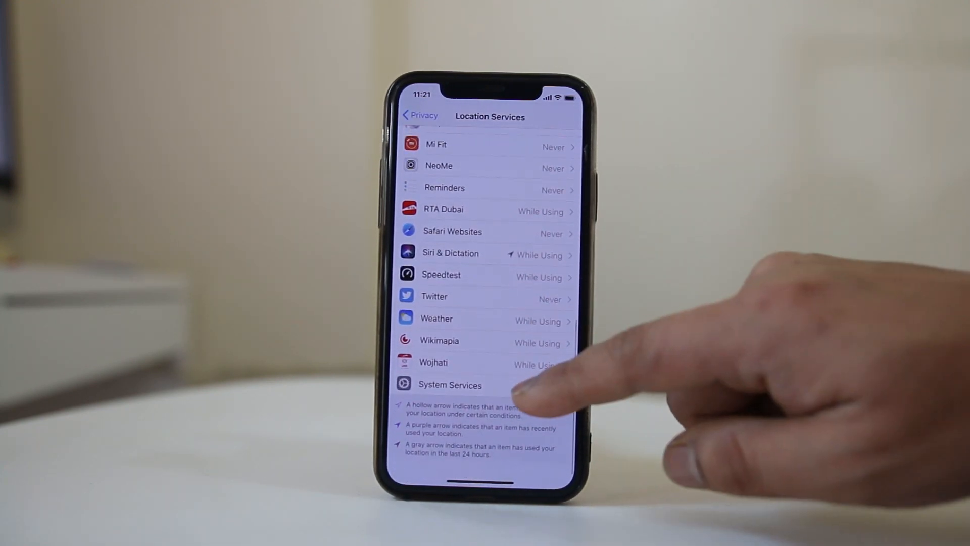
{"action": "left_click", "coordinate": [451, 384]}
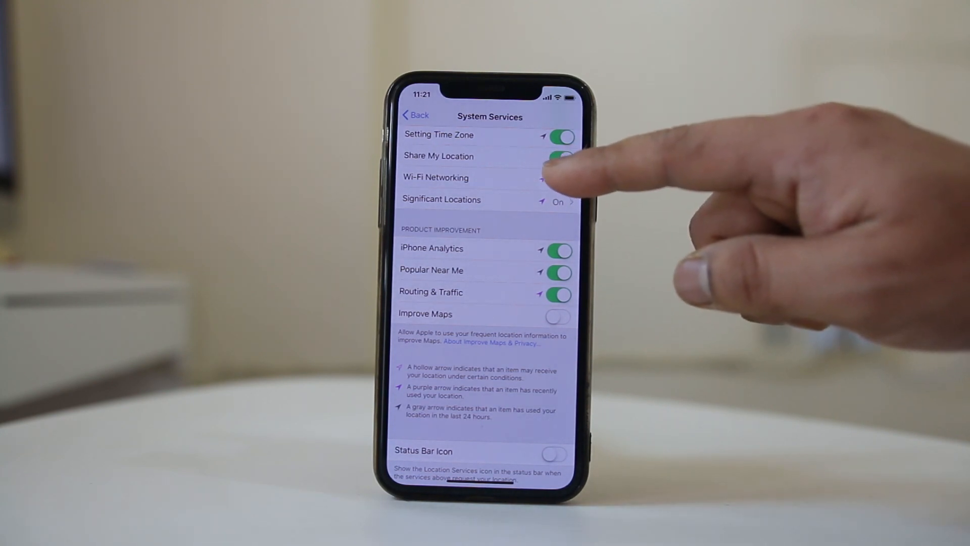
{"action": "left_click", "coordinate": [560, 178]}
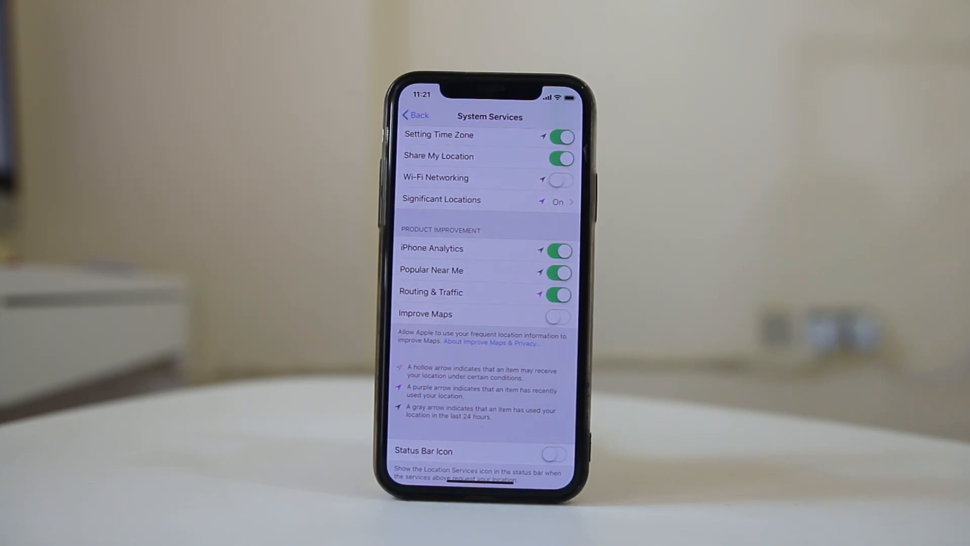